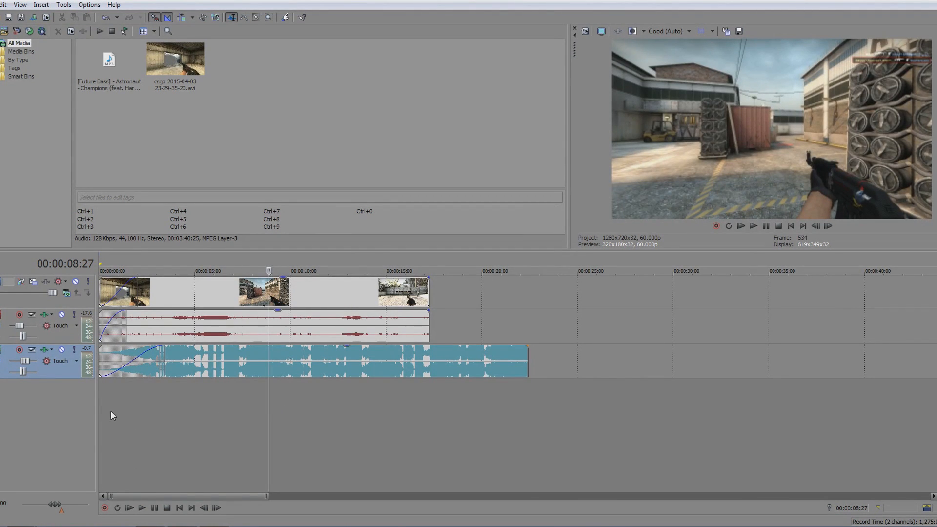
mouse_move(192, 292)
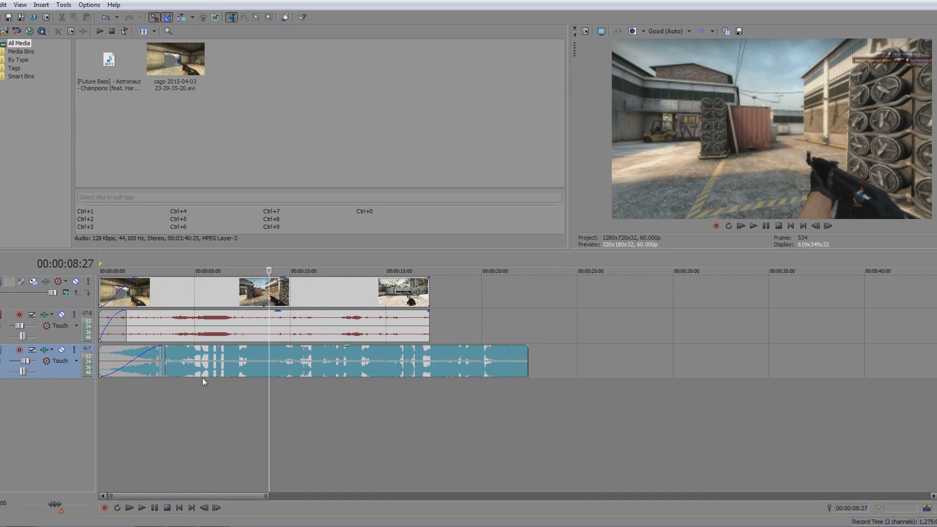
mouse_move(185, 411)
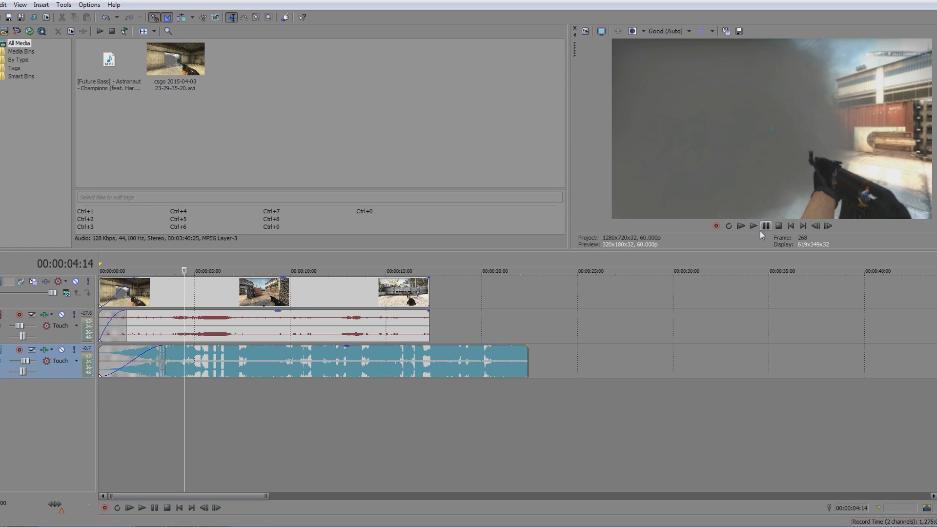
Play the clip to preview it and drop markers 1–3 on the music beats near 5–6 s
left_click(754, 226)
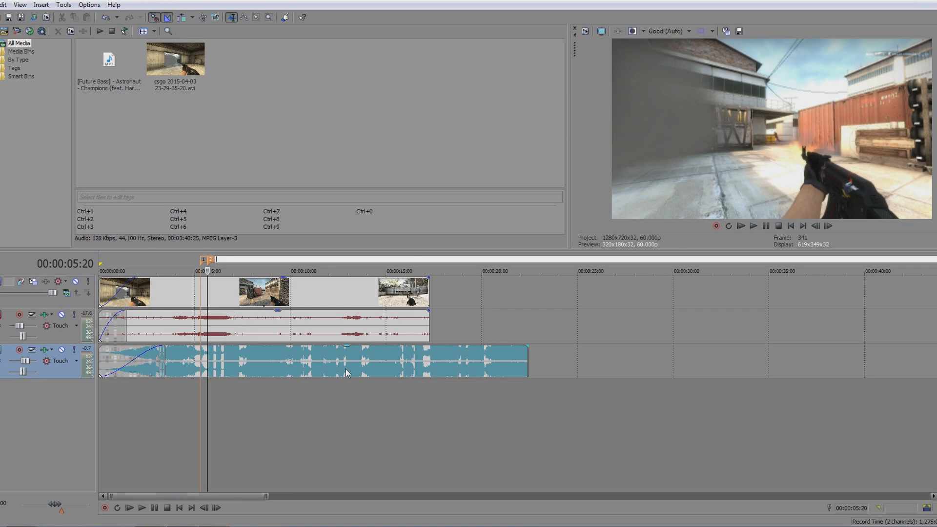
mouse_move(232, 368)
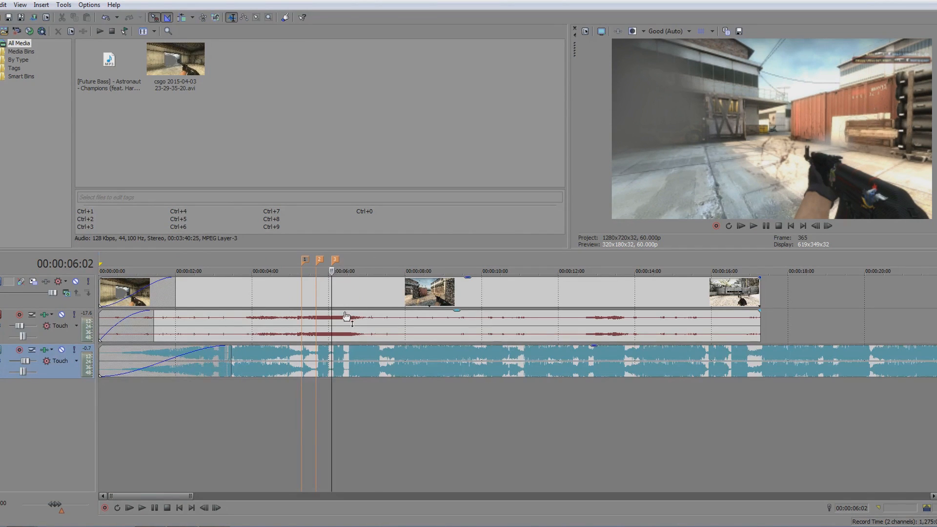
In Event Pan/Crop, shrink the crop box at the markers so the frame zooms in progressively
left_click(335, 259)
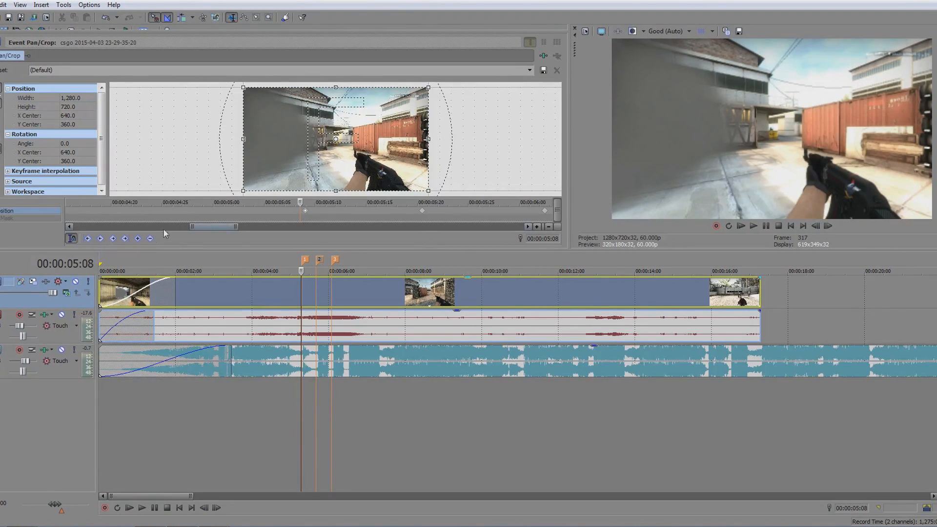
mouse_move(228, 234)
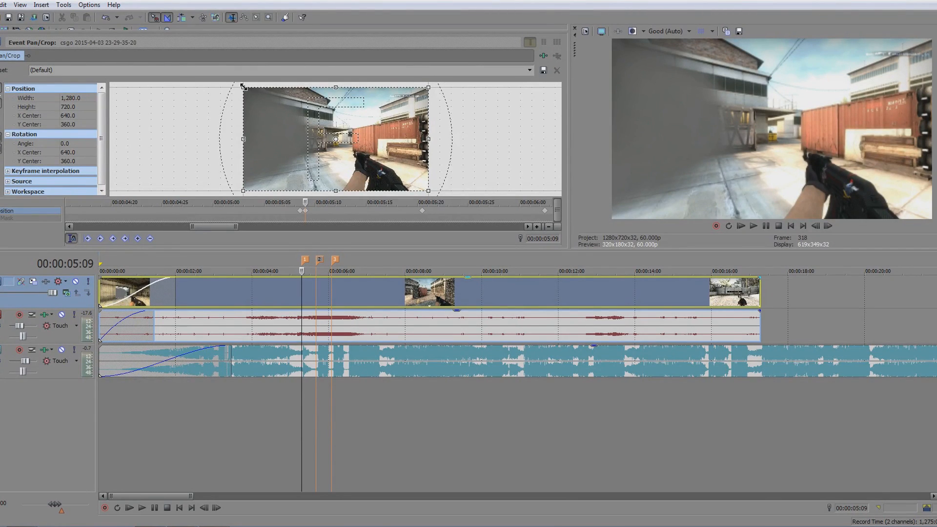
left_click_drag(243, 89, 251, 91)
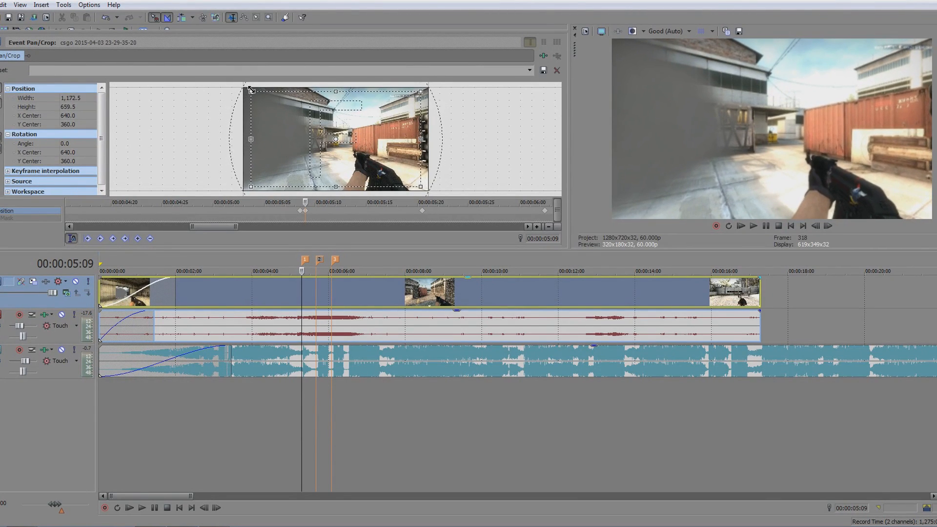
left_click_drag(250, 89, 257, 91)
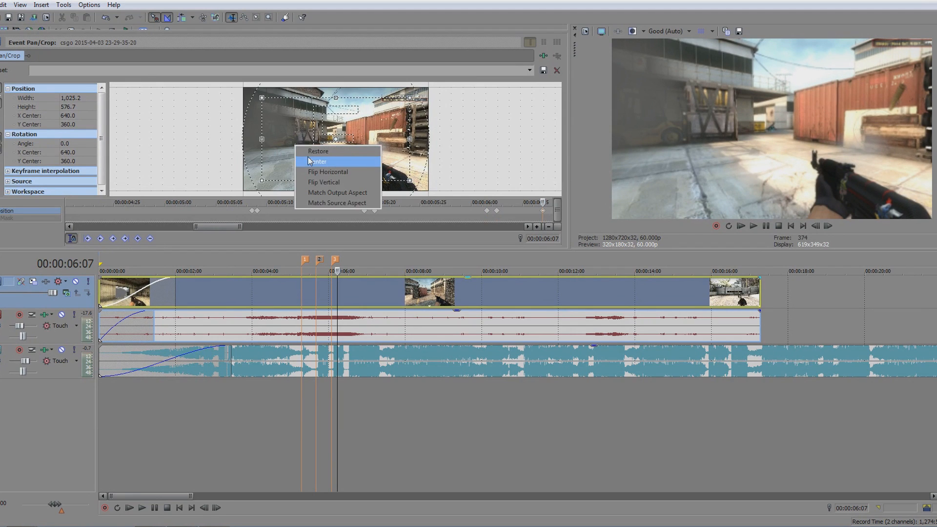
Restore the frame to full size after the third zoom and continue playback
left_click(318, 151)
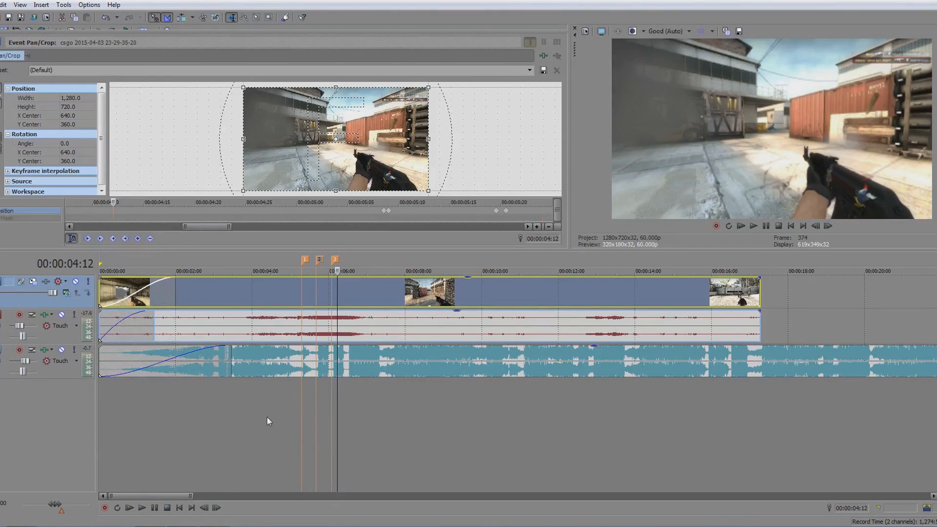
left_click(740, 226)
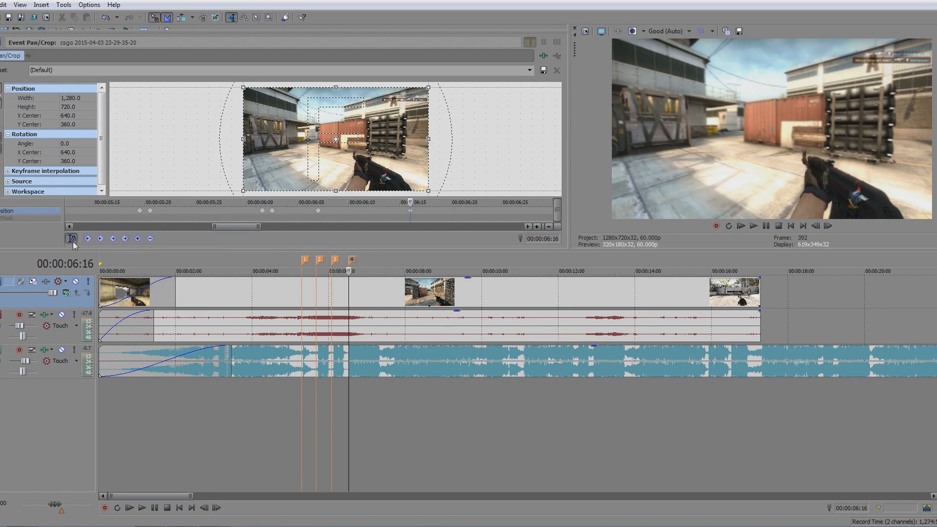
mouse_move(394, 419)
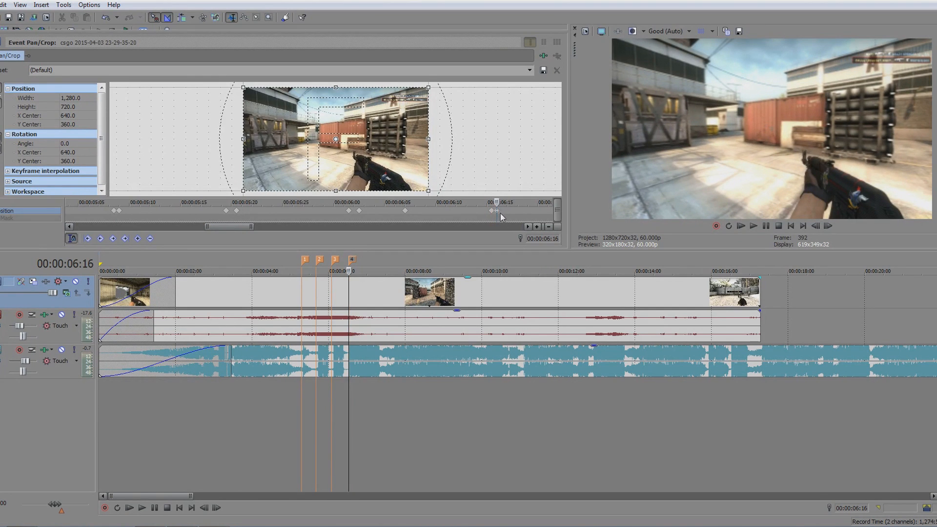
At marker 4, shrink the crop box to zoom in, then restore the frame to full size
left_click_drag(243, 86, 251, 90)
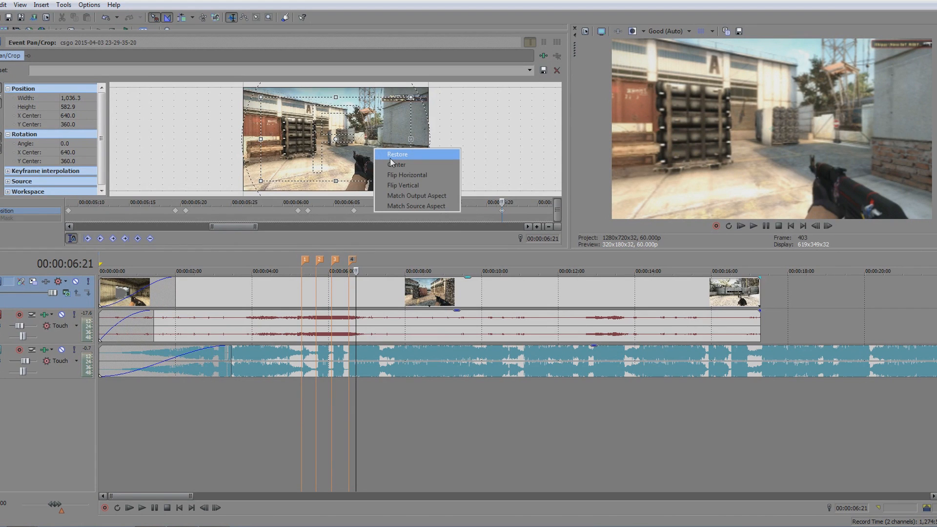
left_click(396, 154)
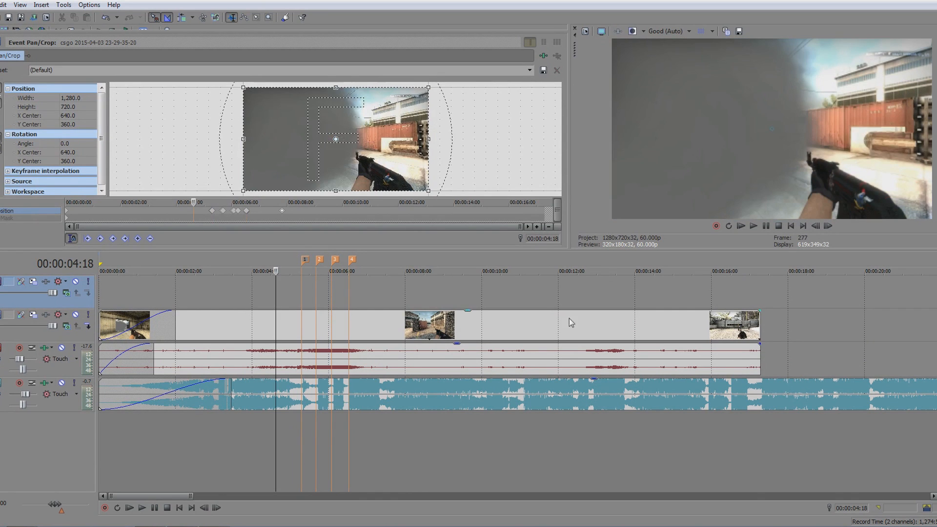
Insert an empty video track above the clip and choose Sony Solid Color in the generator list
left_click(767, 226)
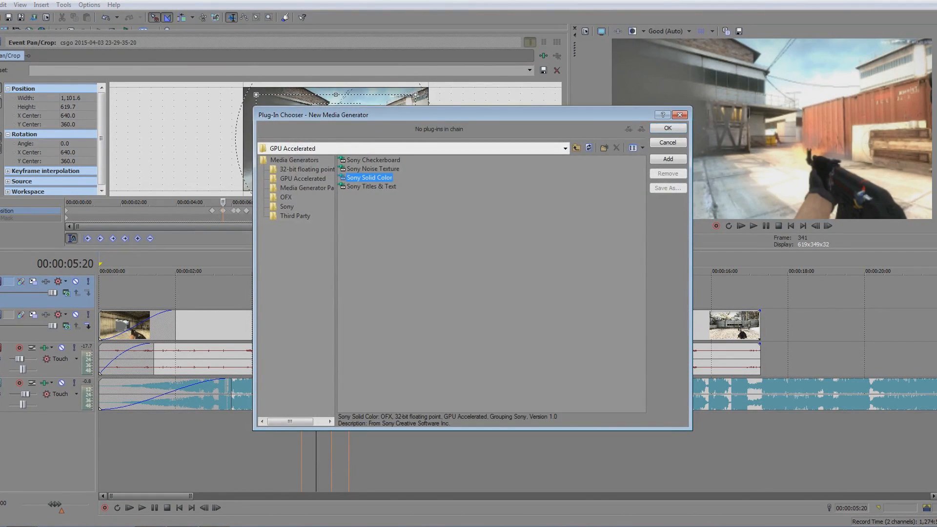
Add a white Sony Solid Color event on the new track at marker 2 with a quick fade-out
left_click(667, 142)
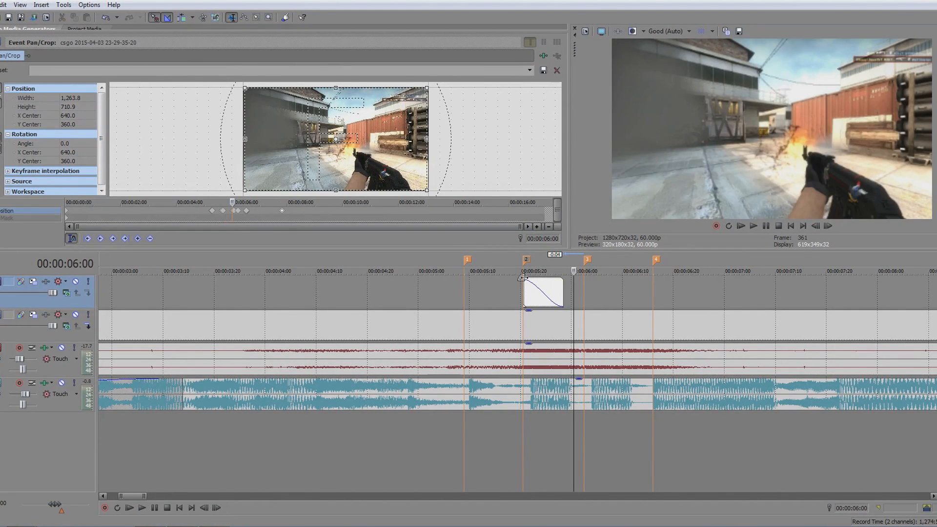
mouse_move(527, 282)
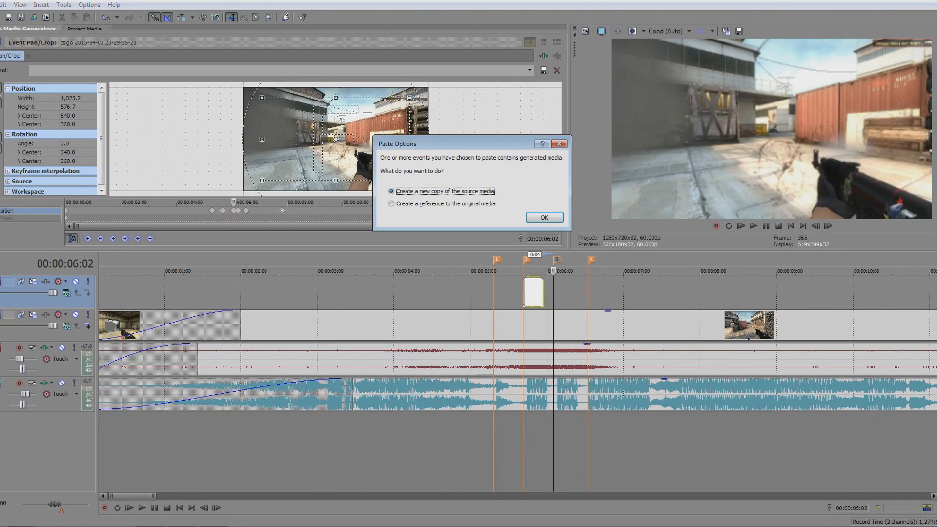
Paste the white flash at the remaining markers as new copies via Paste Options
left_click(544, 216)
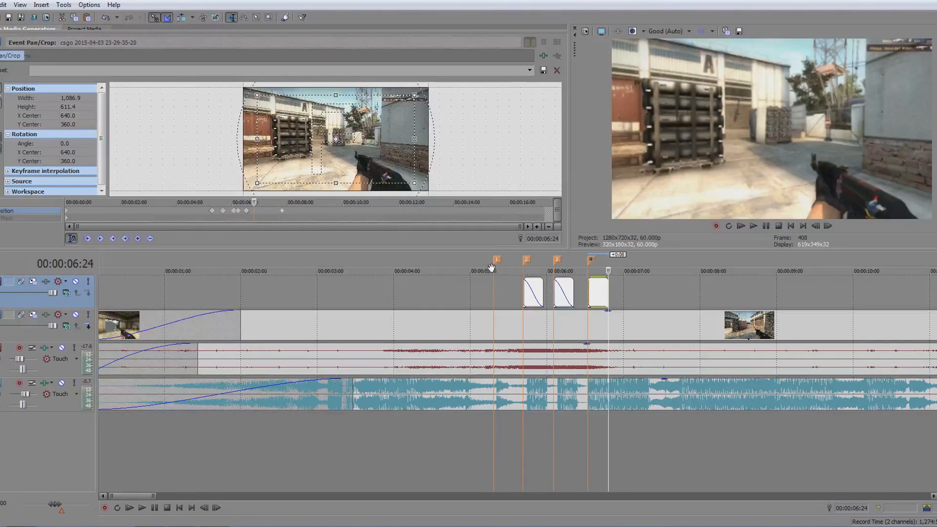
key("ctrl+v")
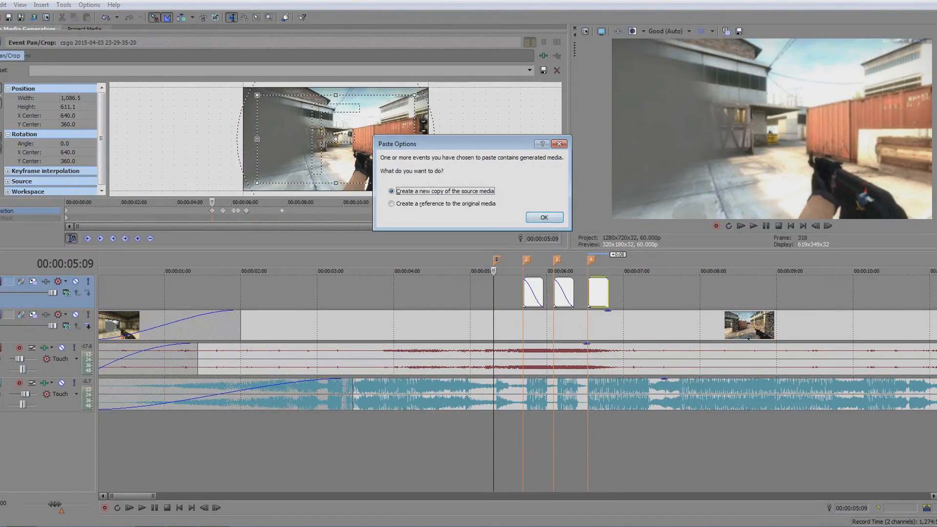
left_click(543, 217)
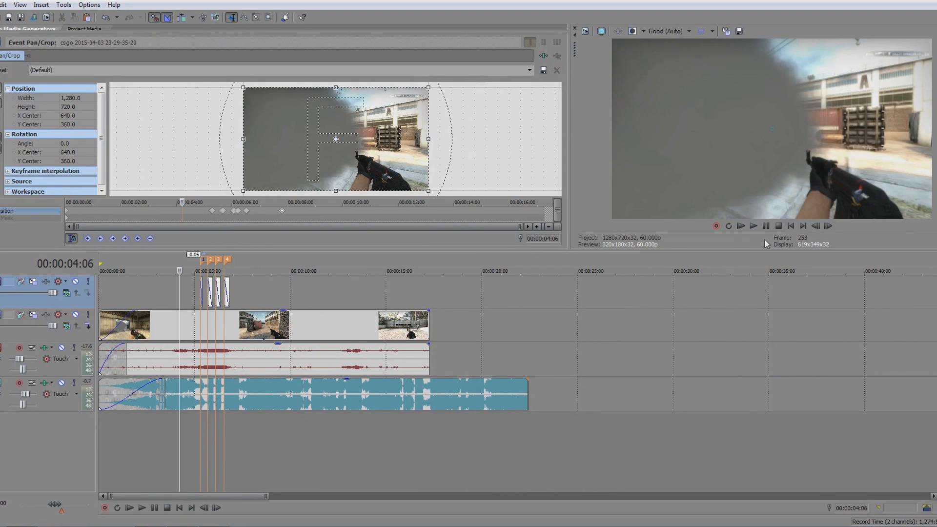
left_click(754, 225)
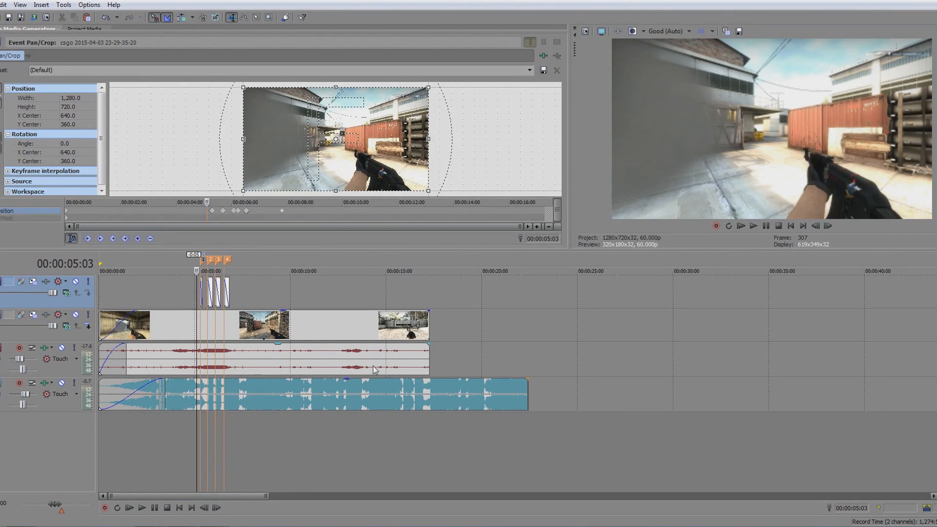
mouse_move(756, 270)
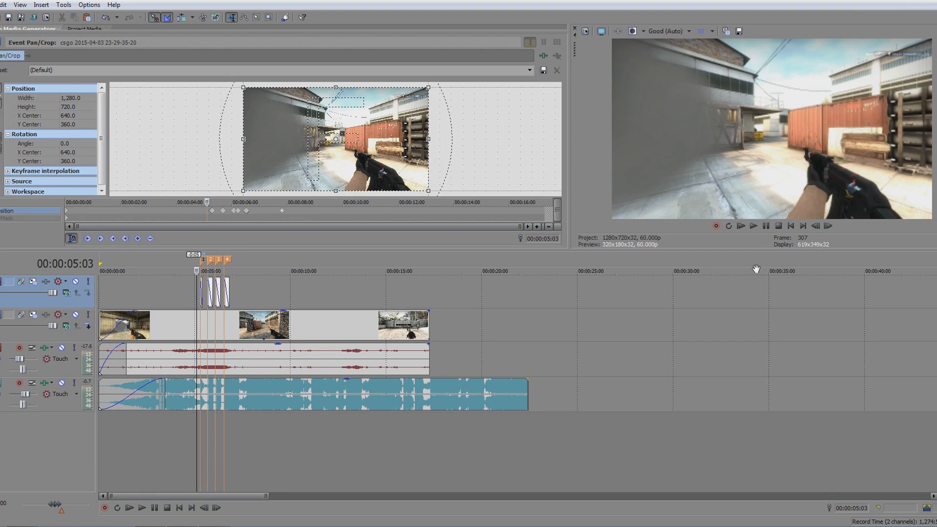